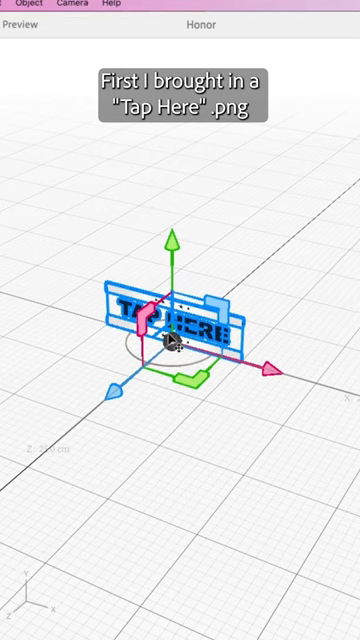
- Show the trigger options (Start, Tap, Proximity Enter, Proximity Exit) for a new behavior
click(44, 436)
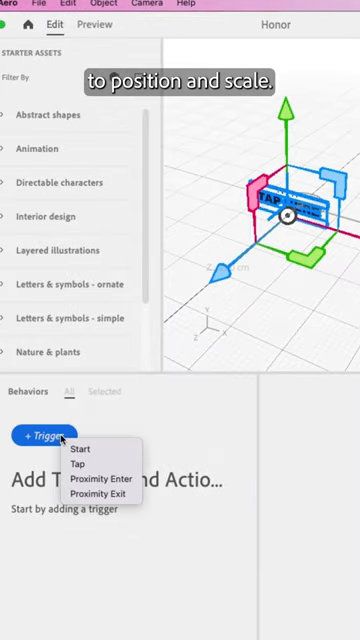